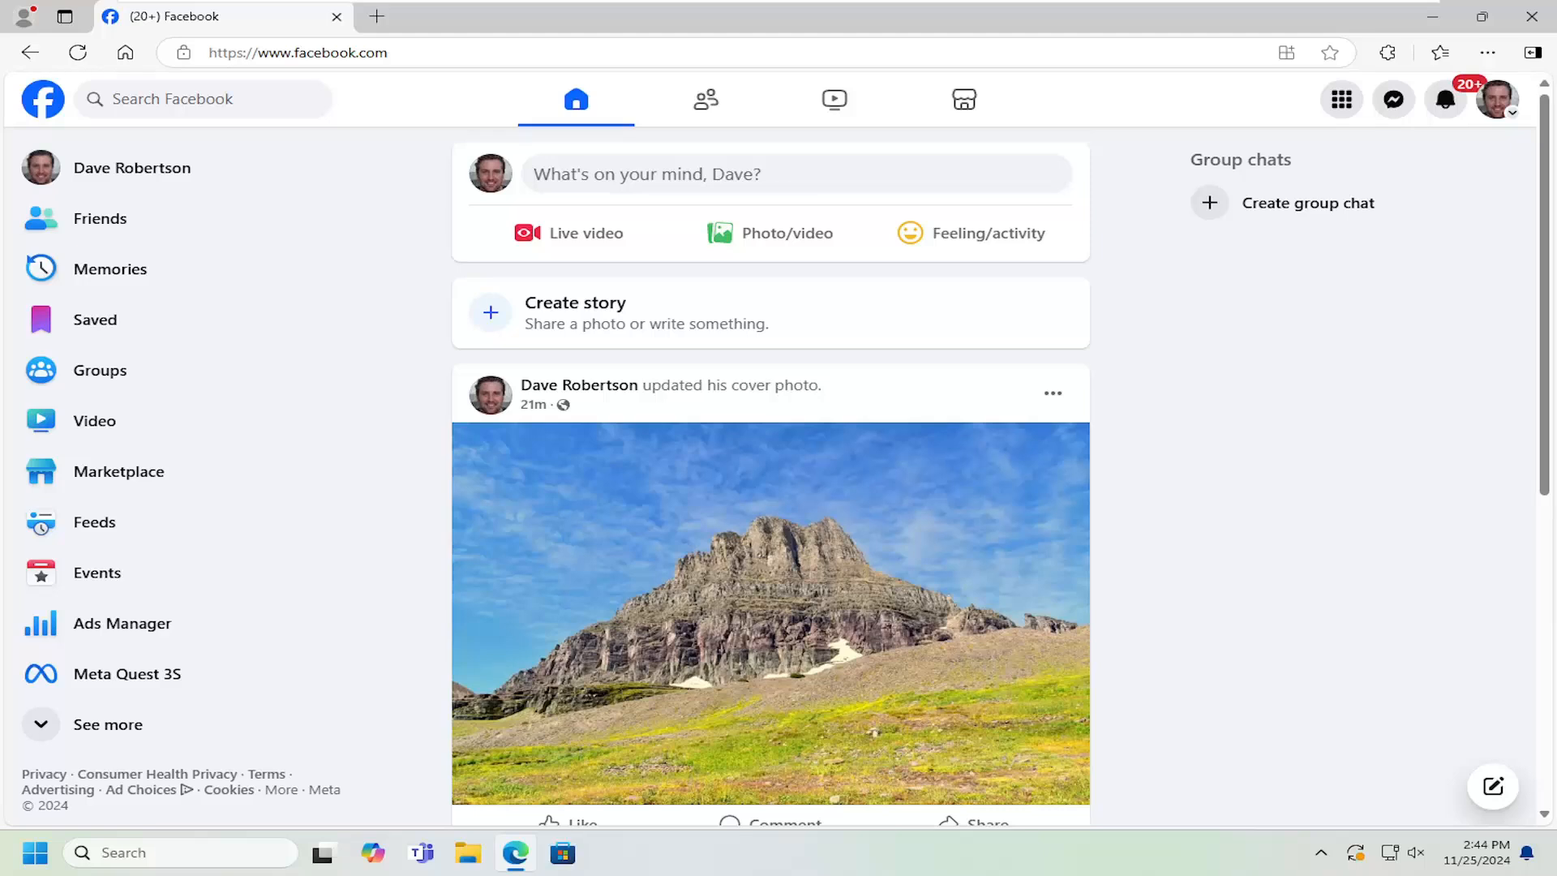
mouse_move(1446, 222)
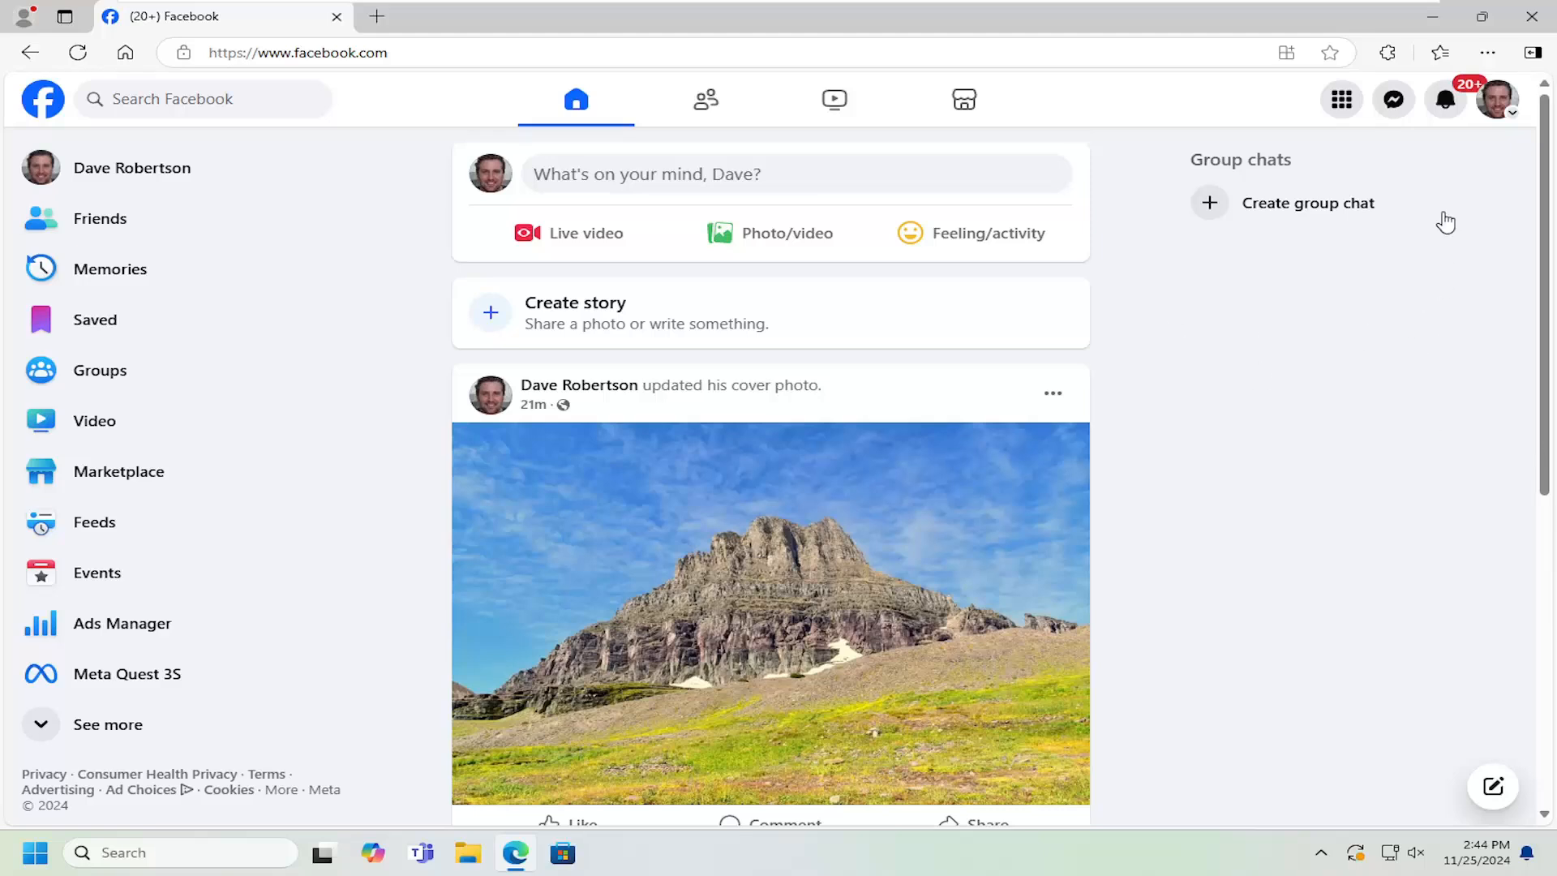
mouse_move(1498, 99)
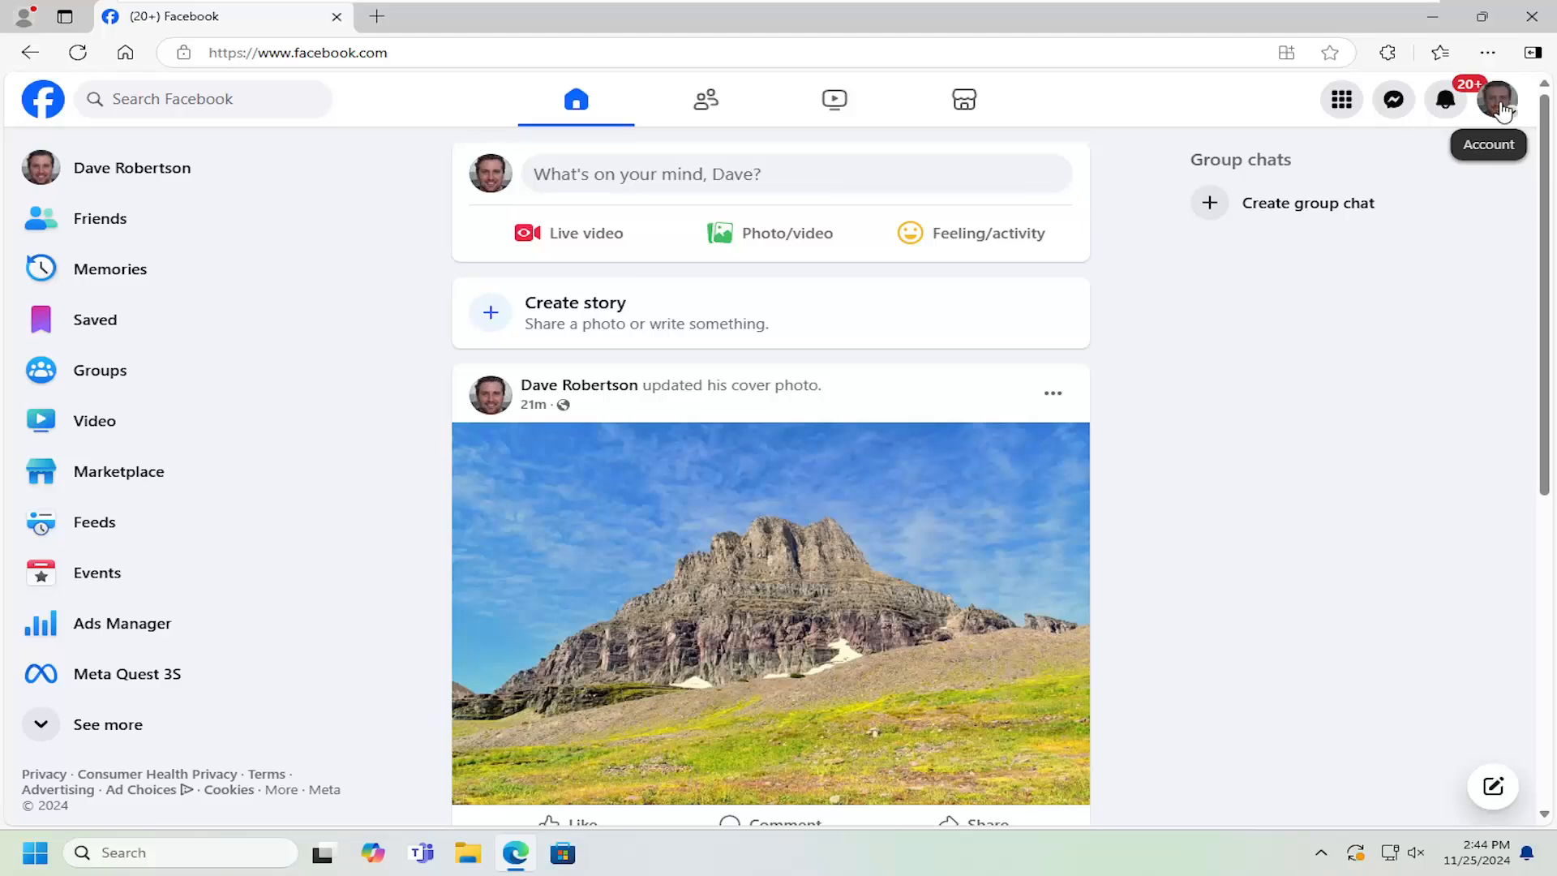
- Reach Settings through the profile menu's Settings & privacy option
click(1499, 98)
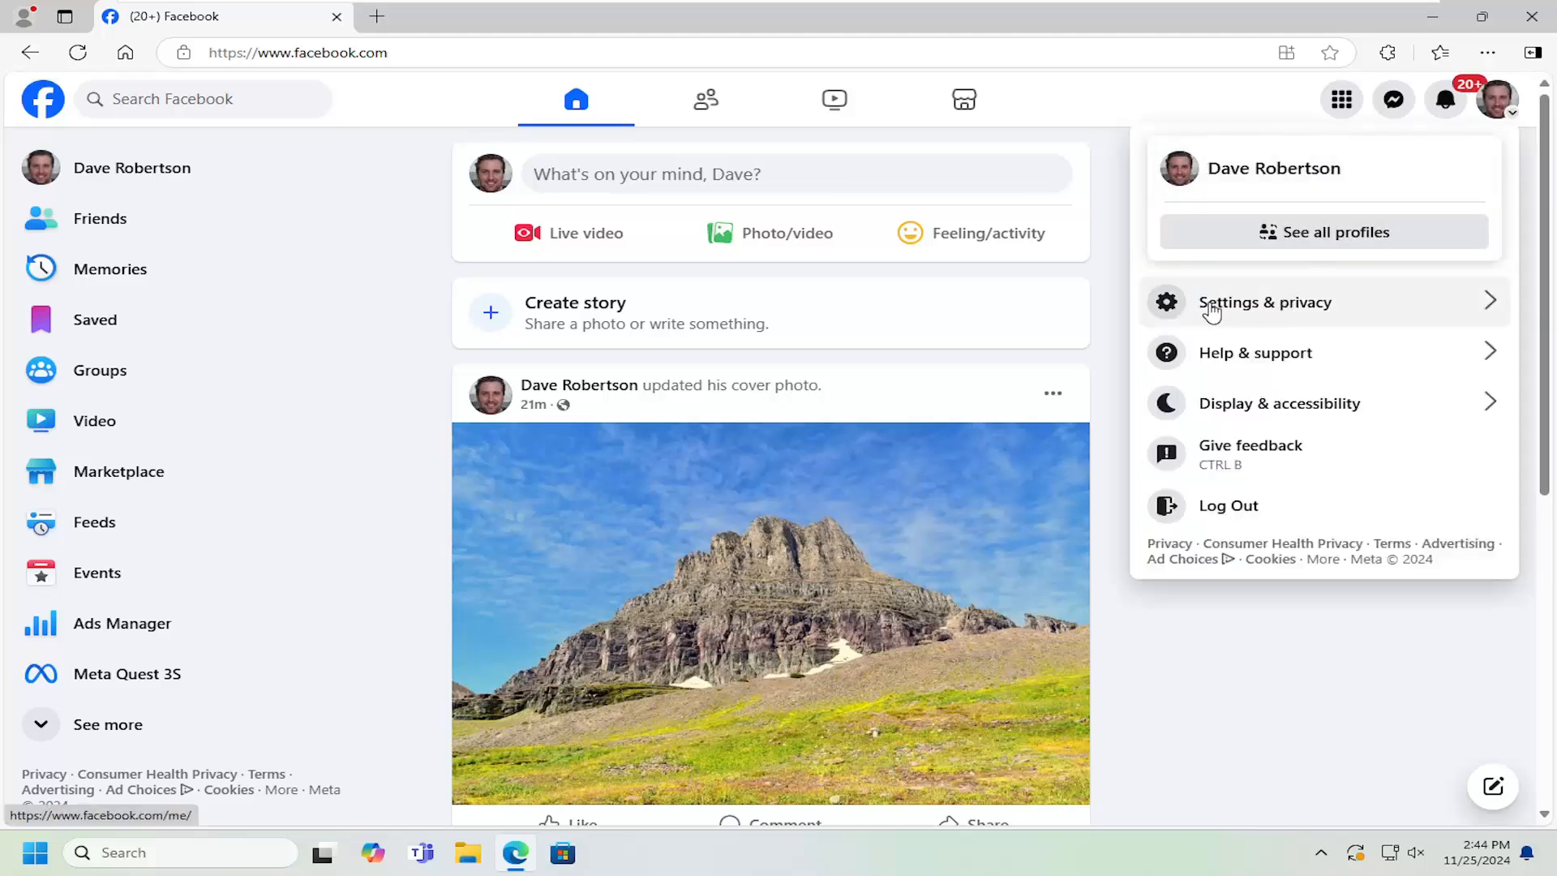
click(1266, 302)
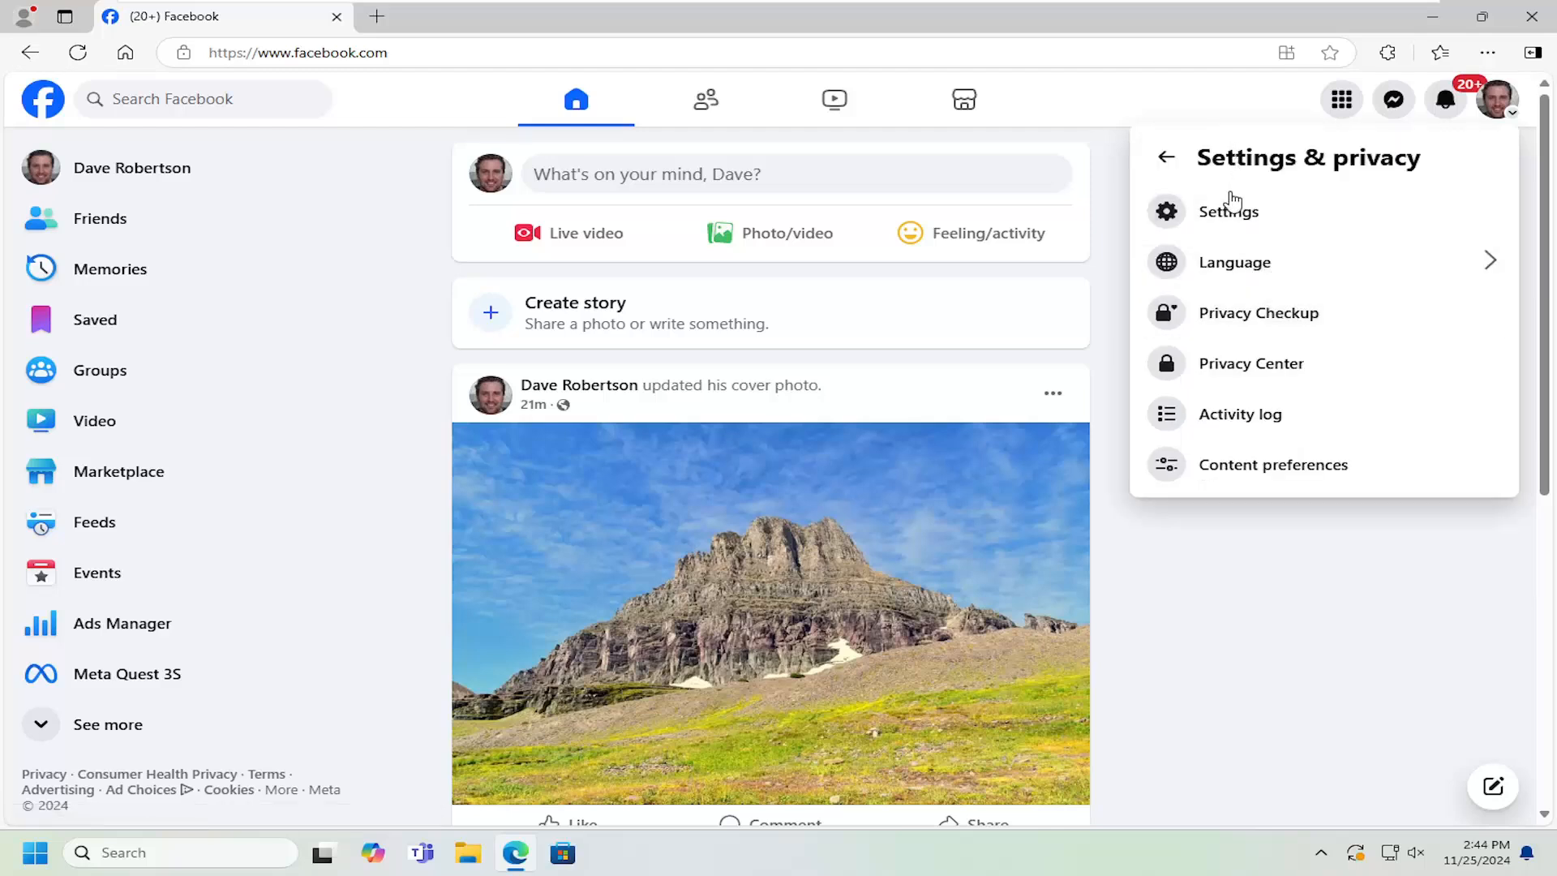
click(1228, 211)
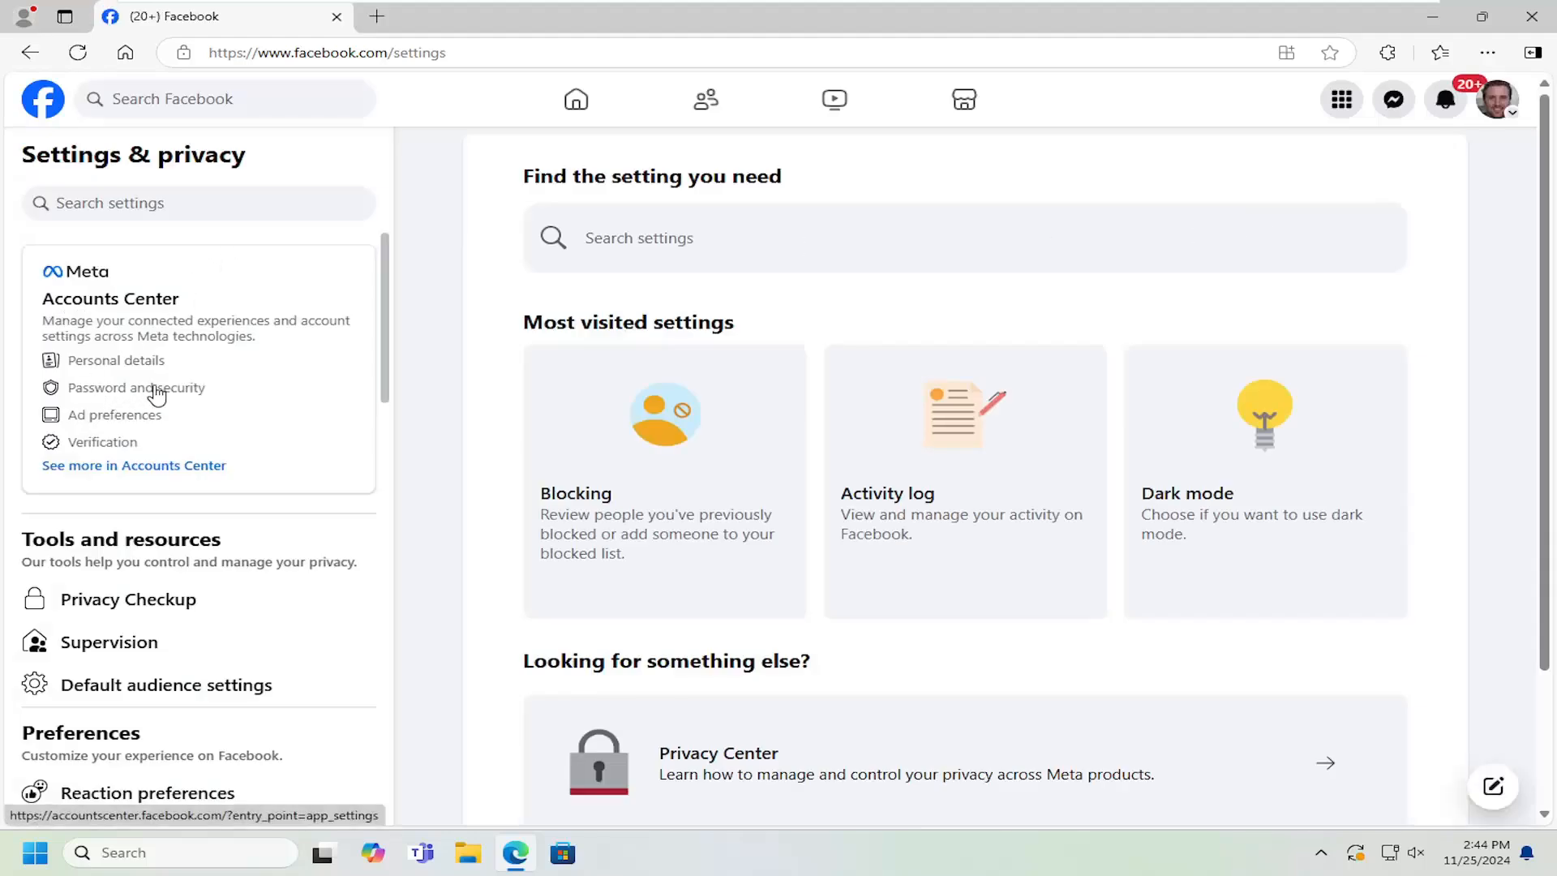
- Go to Accounts Center and show its Personal details section
click(136, 387)
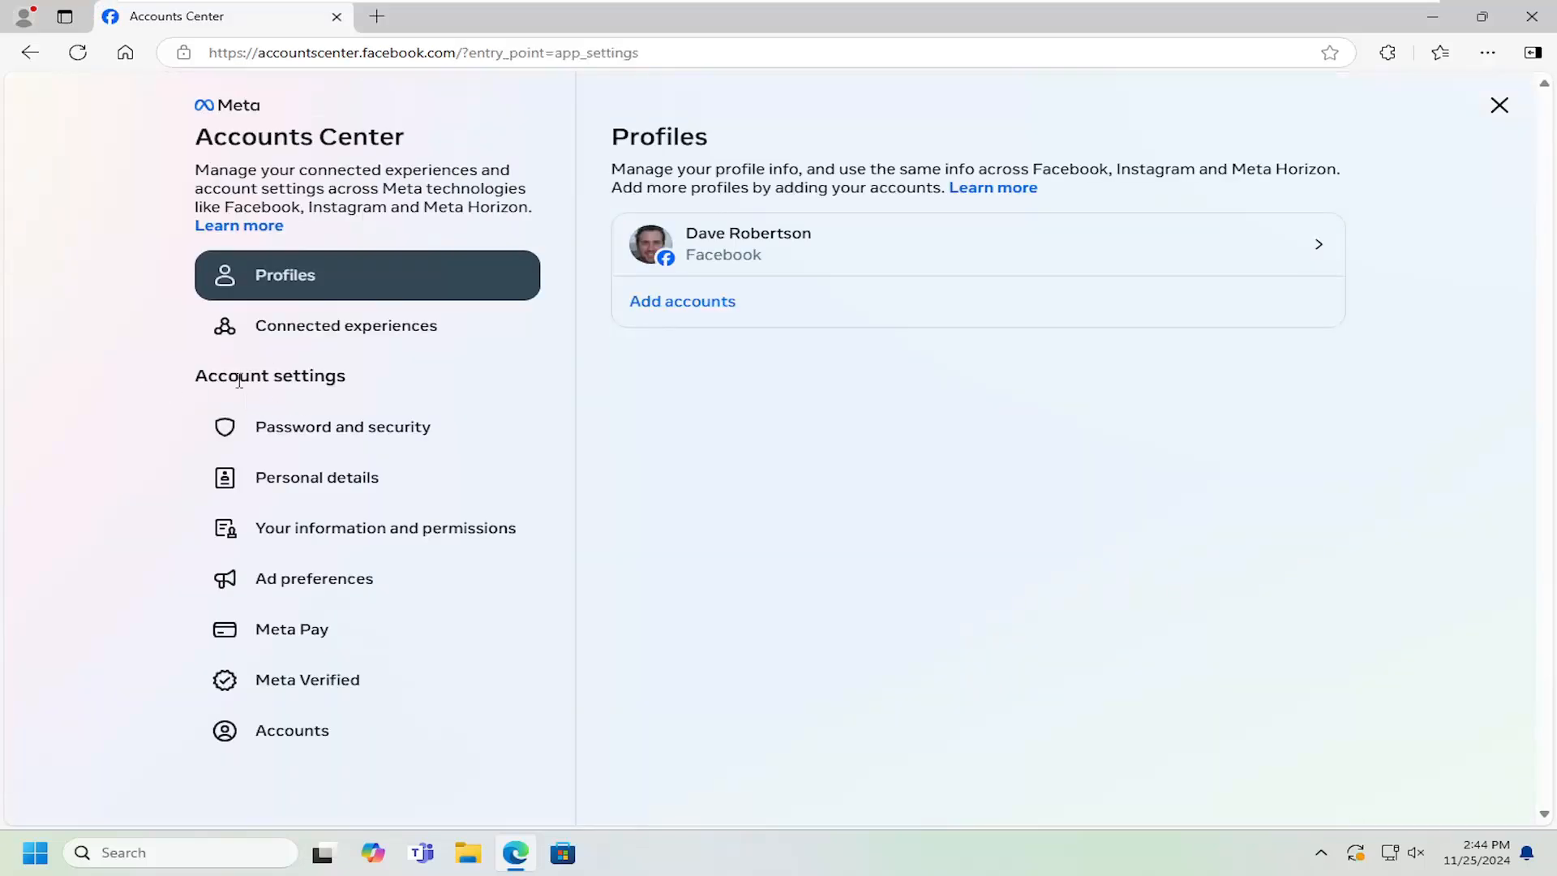
click(316, 477)
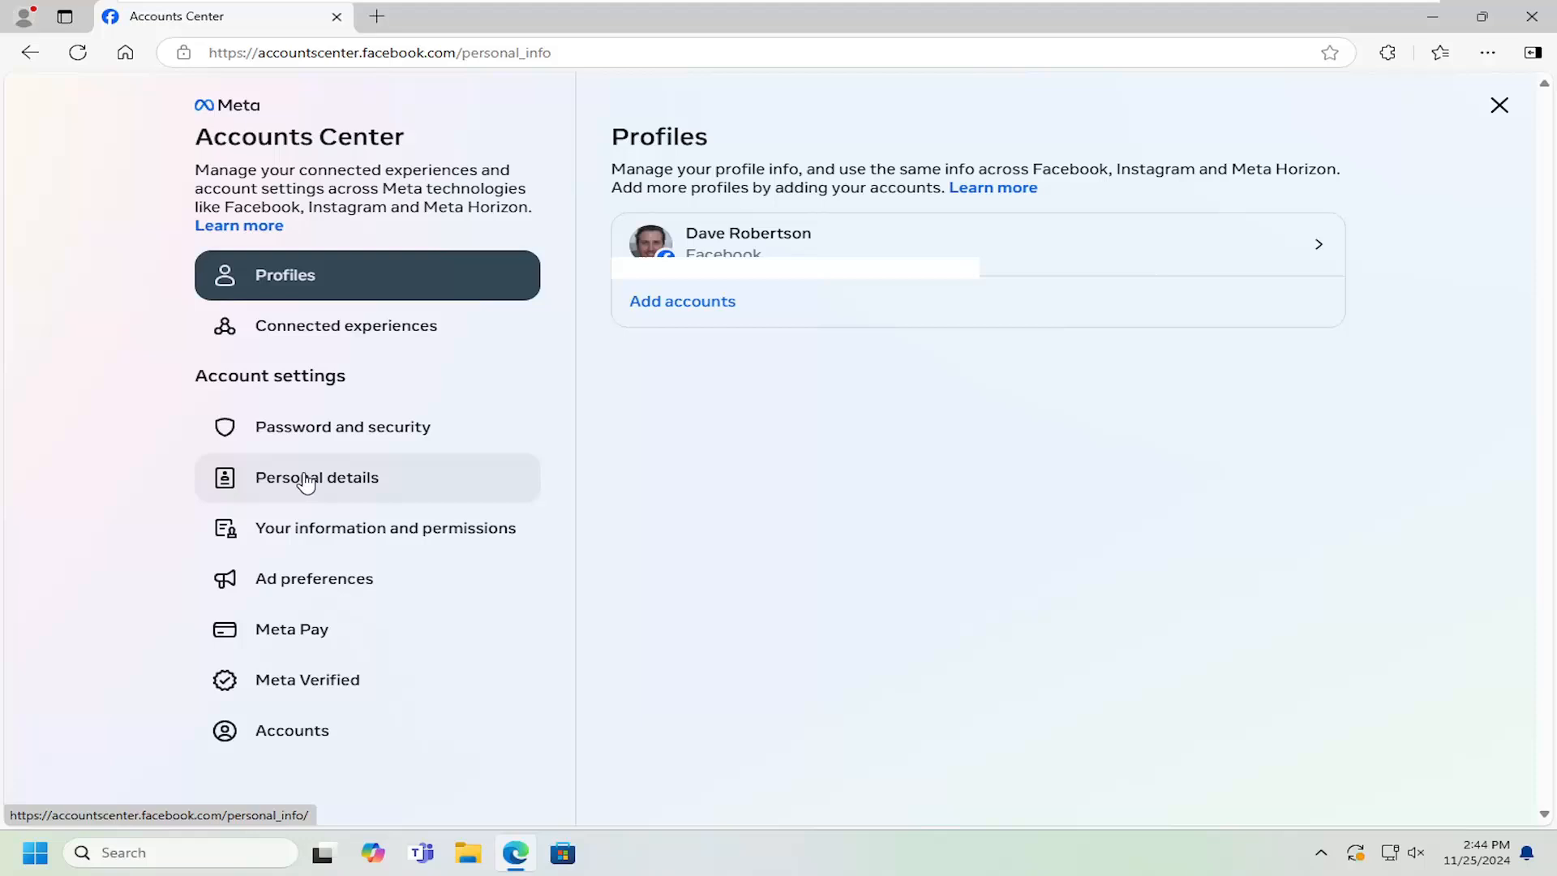
click(316, 477)
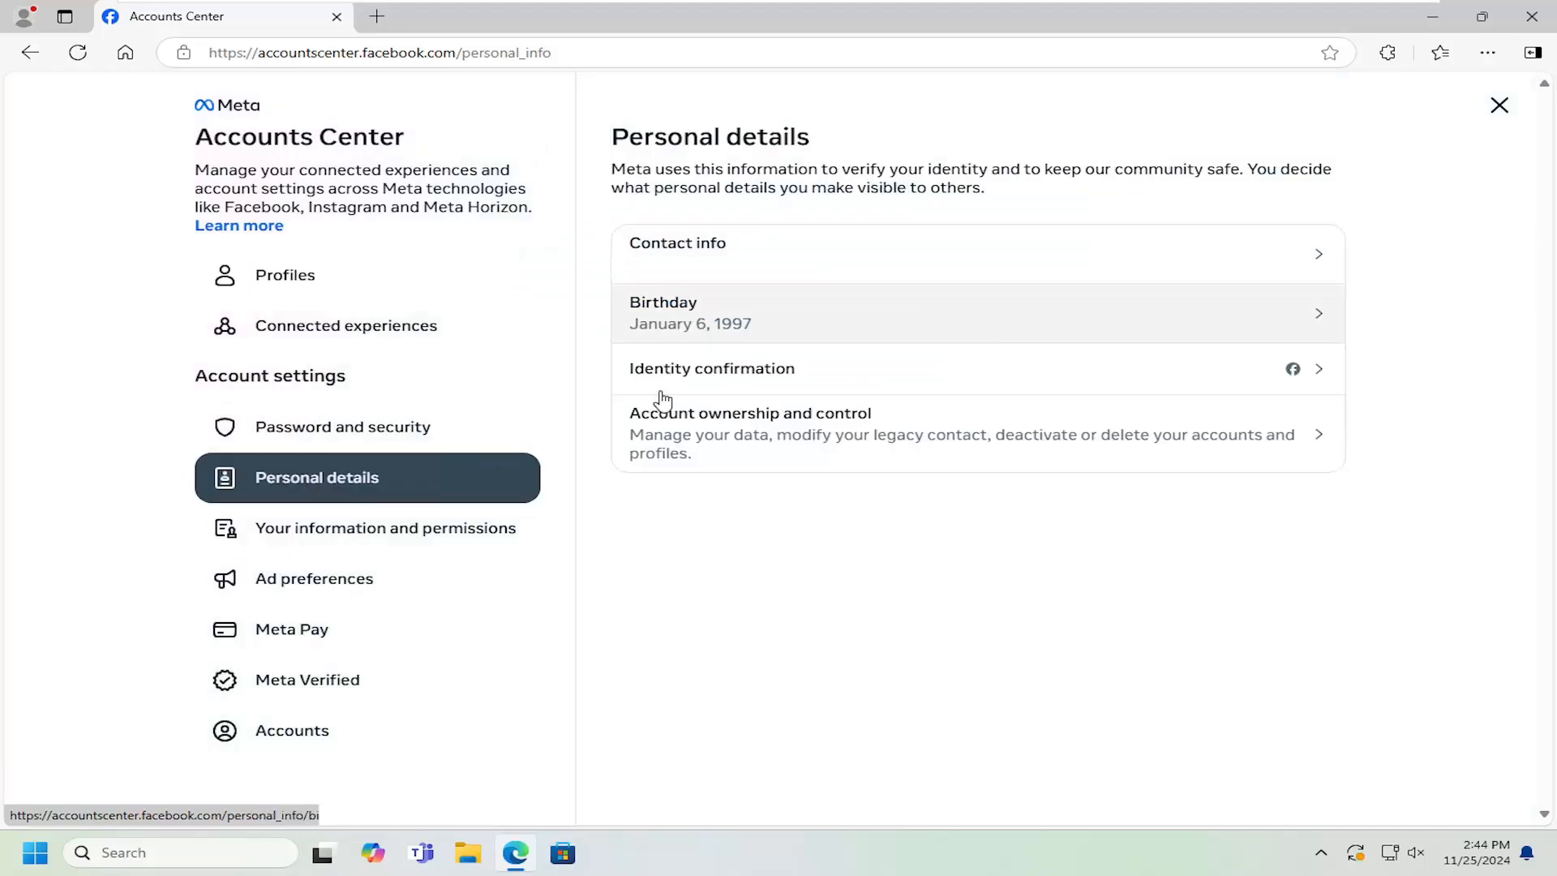
mouse_move(792, 437)
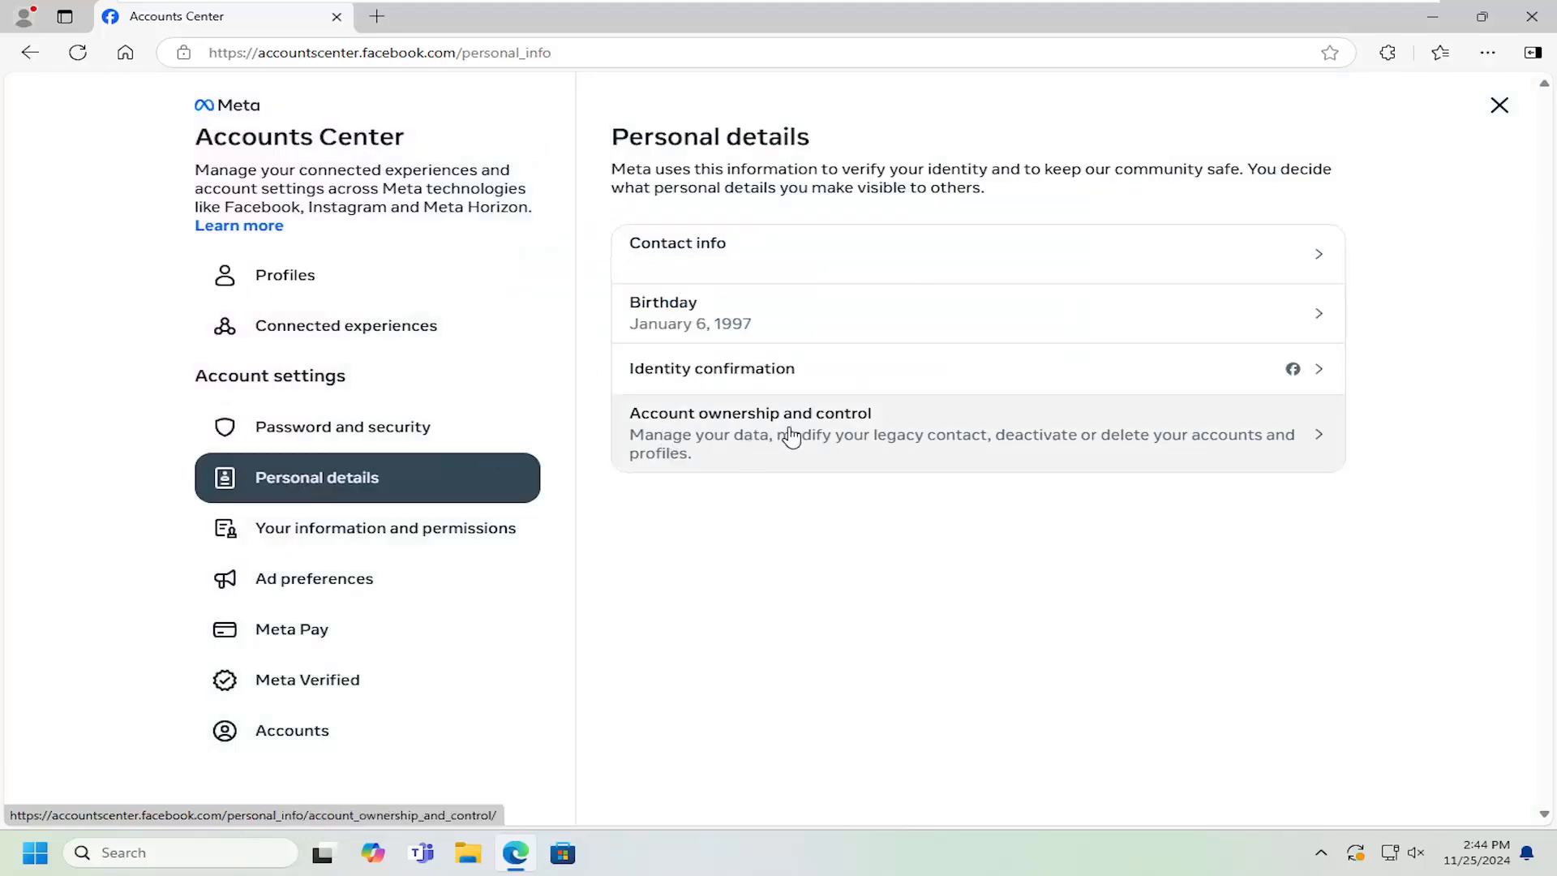
- Open Deactivation or deletion under Account ownership and control
click(784, 434)
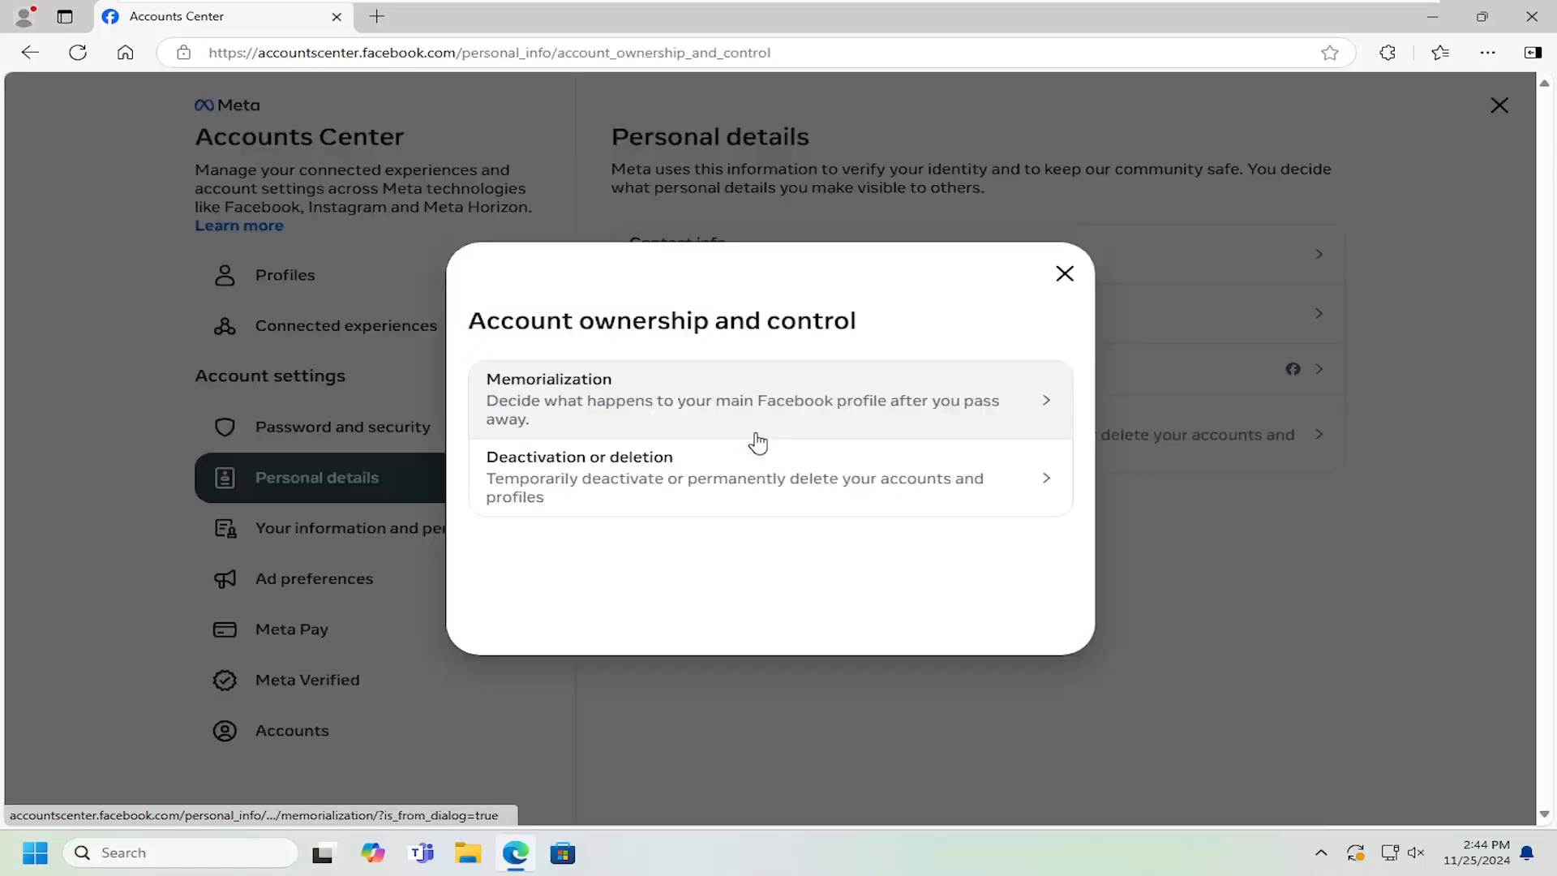
mouse_move(576, 487)
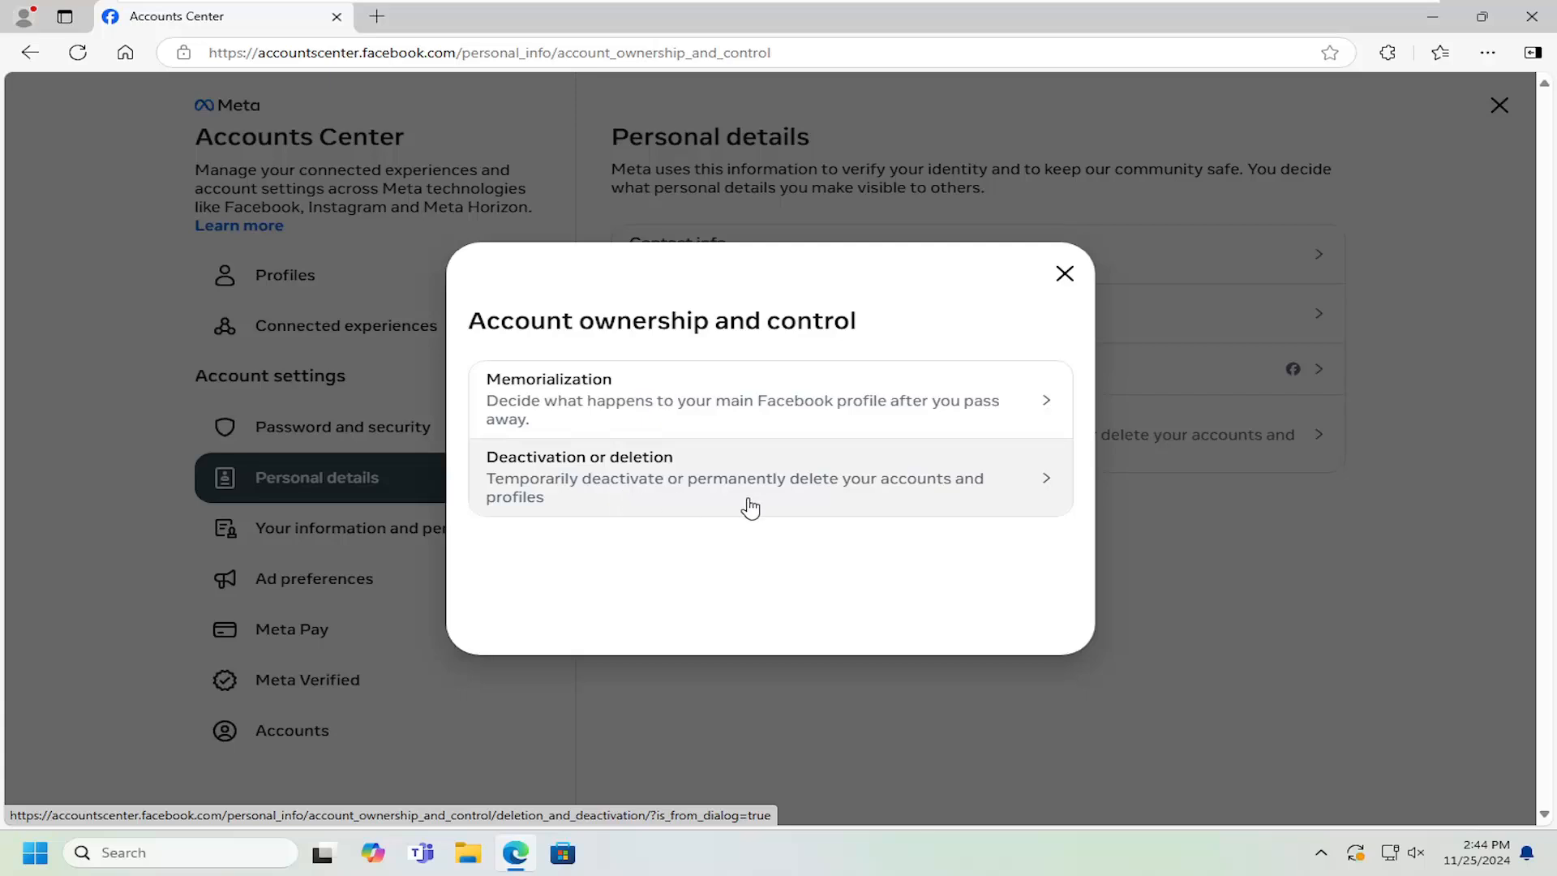
click(770, 477)
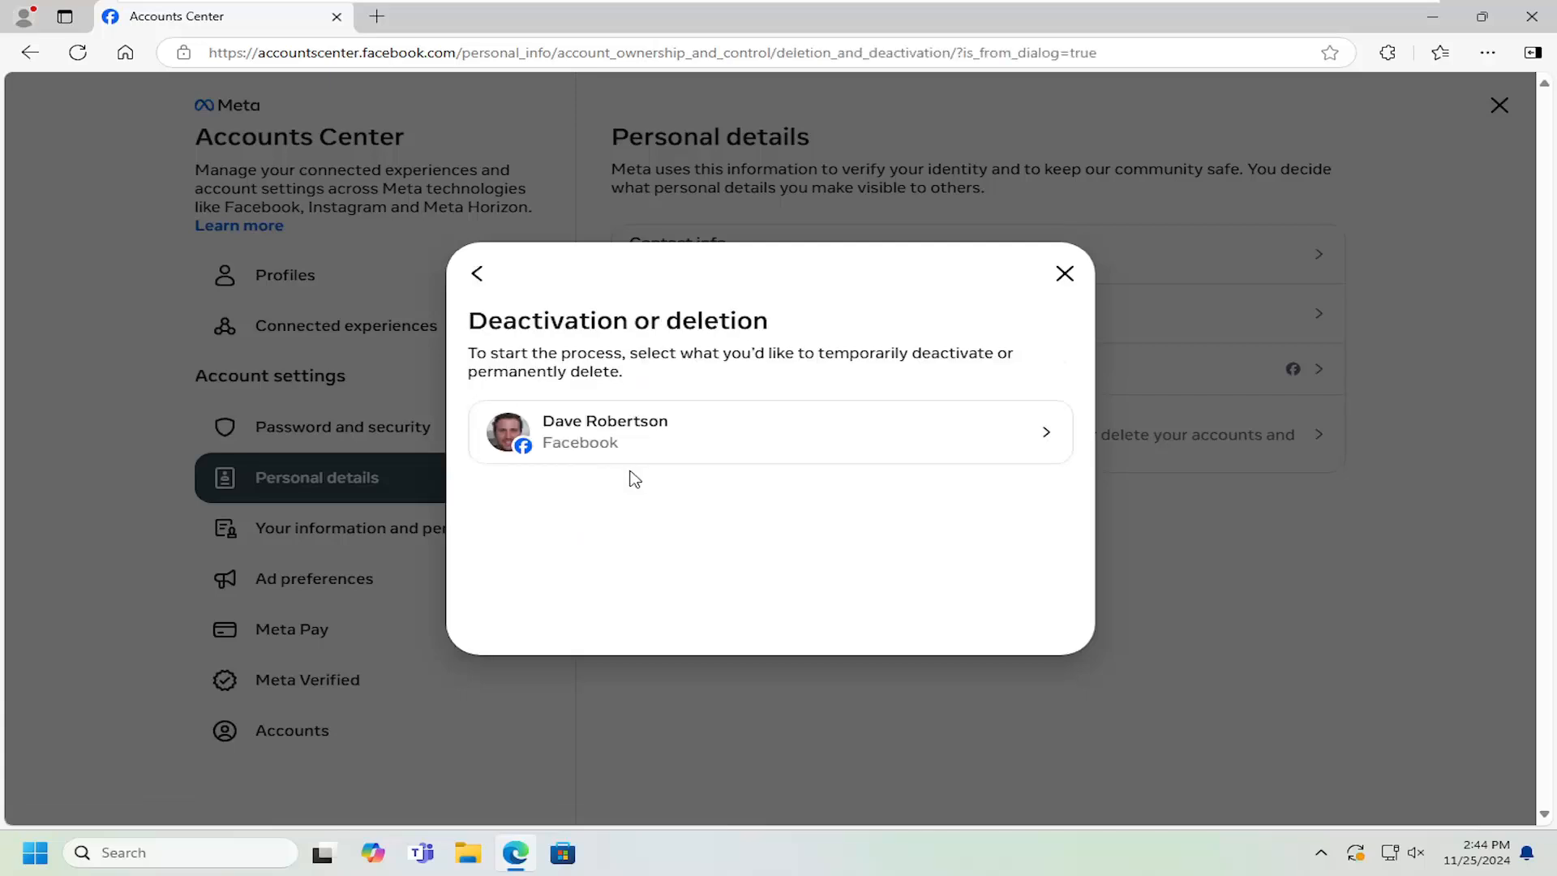
mouse_move(661, 444)
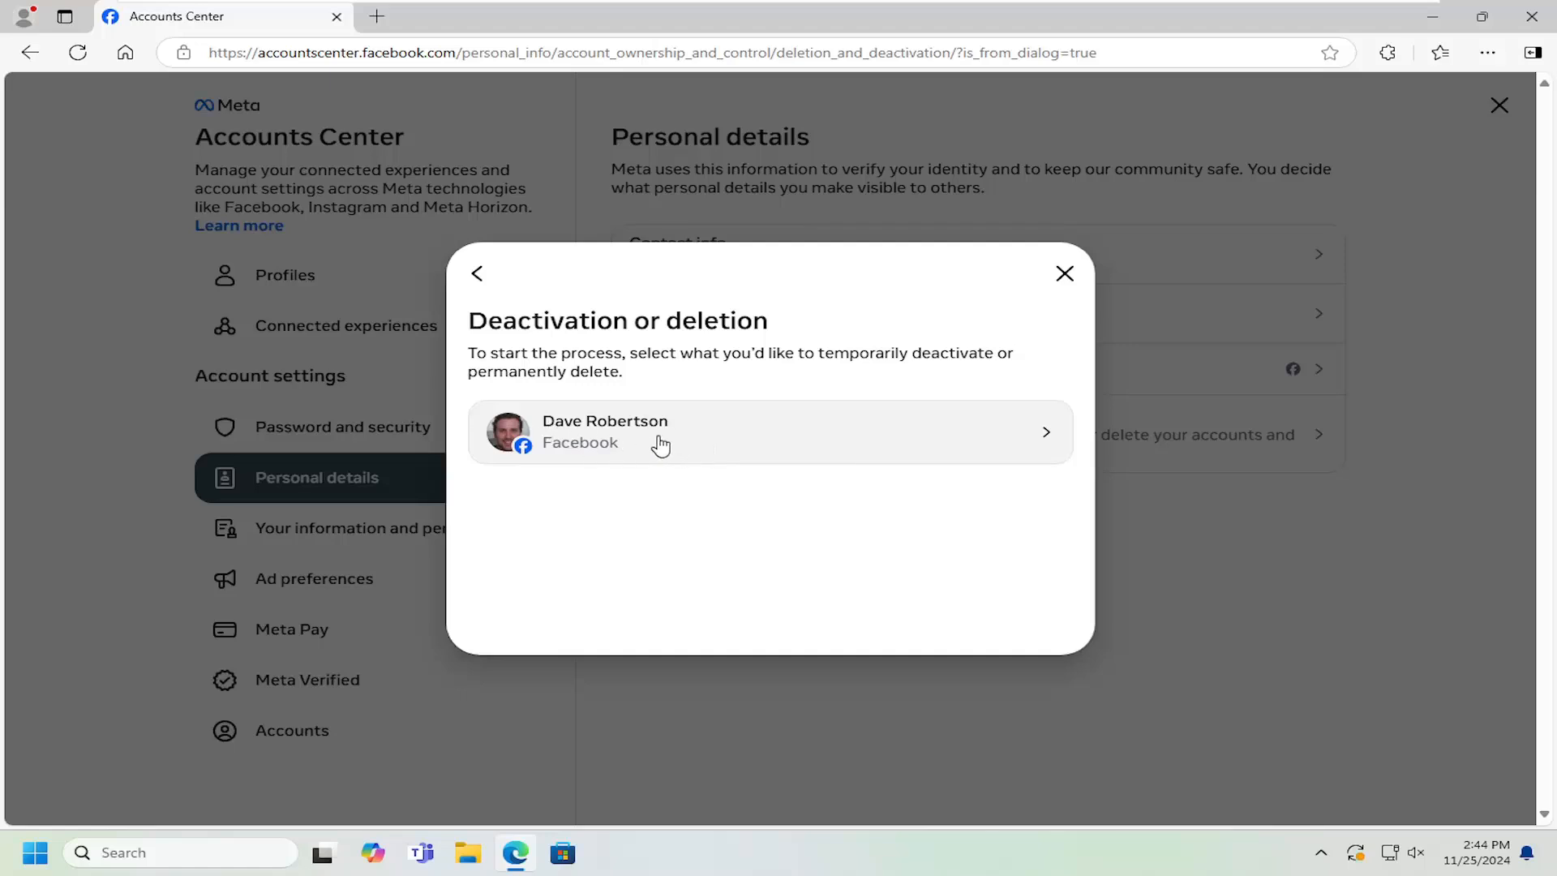
- Pick the Facebook profile, keeping Deactivate account selected
click(770, 431)
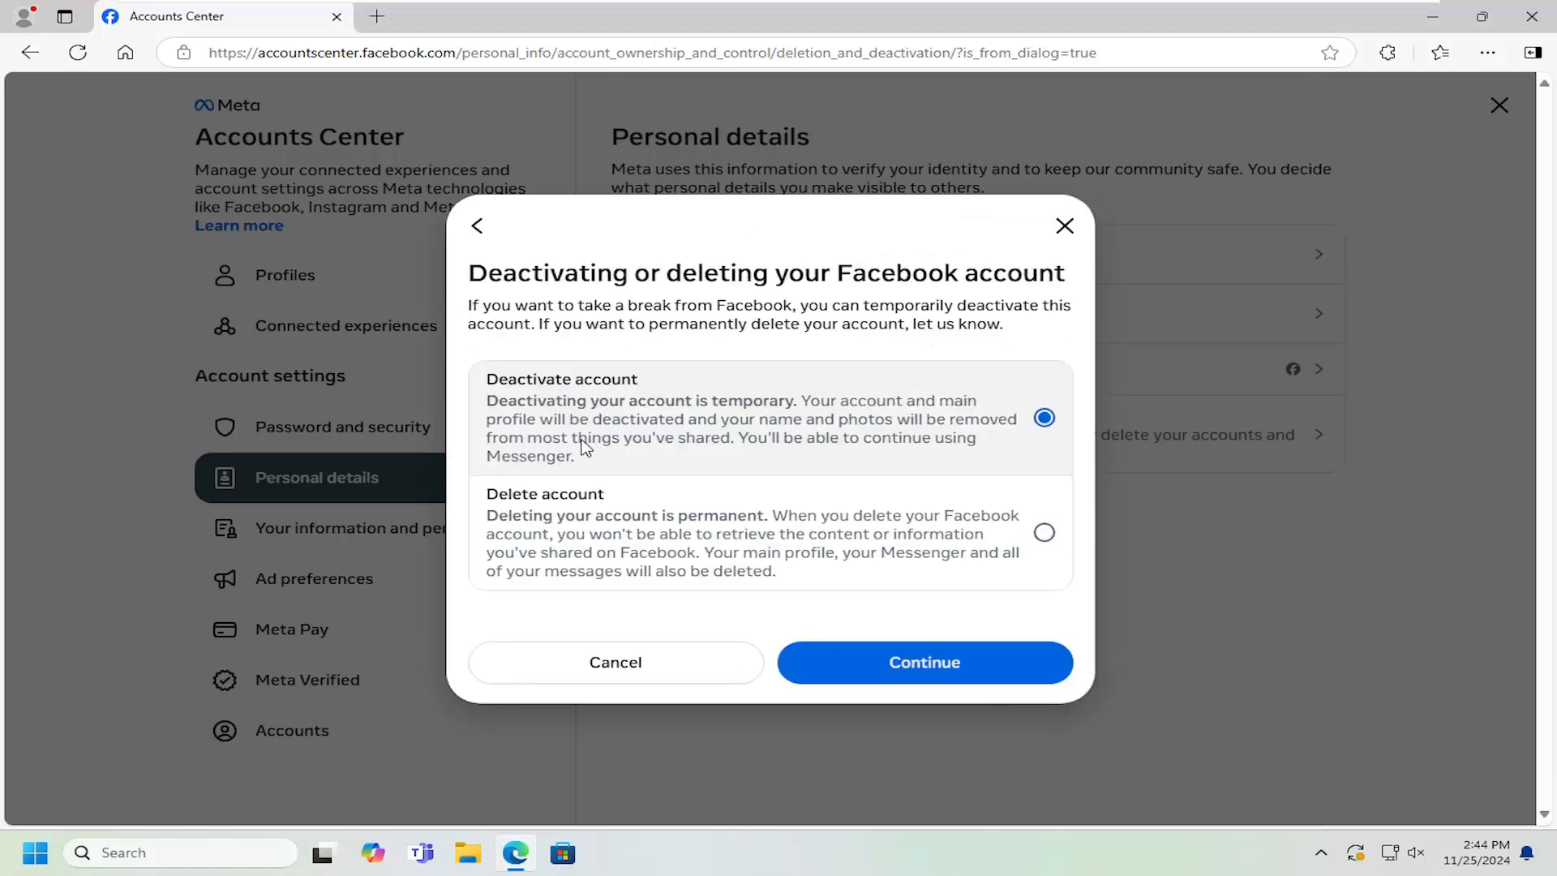
mouse_move(532, 407)
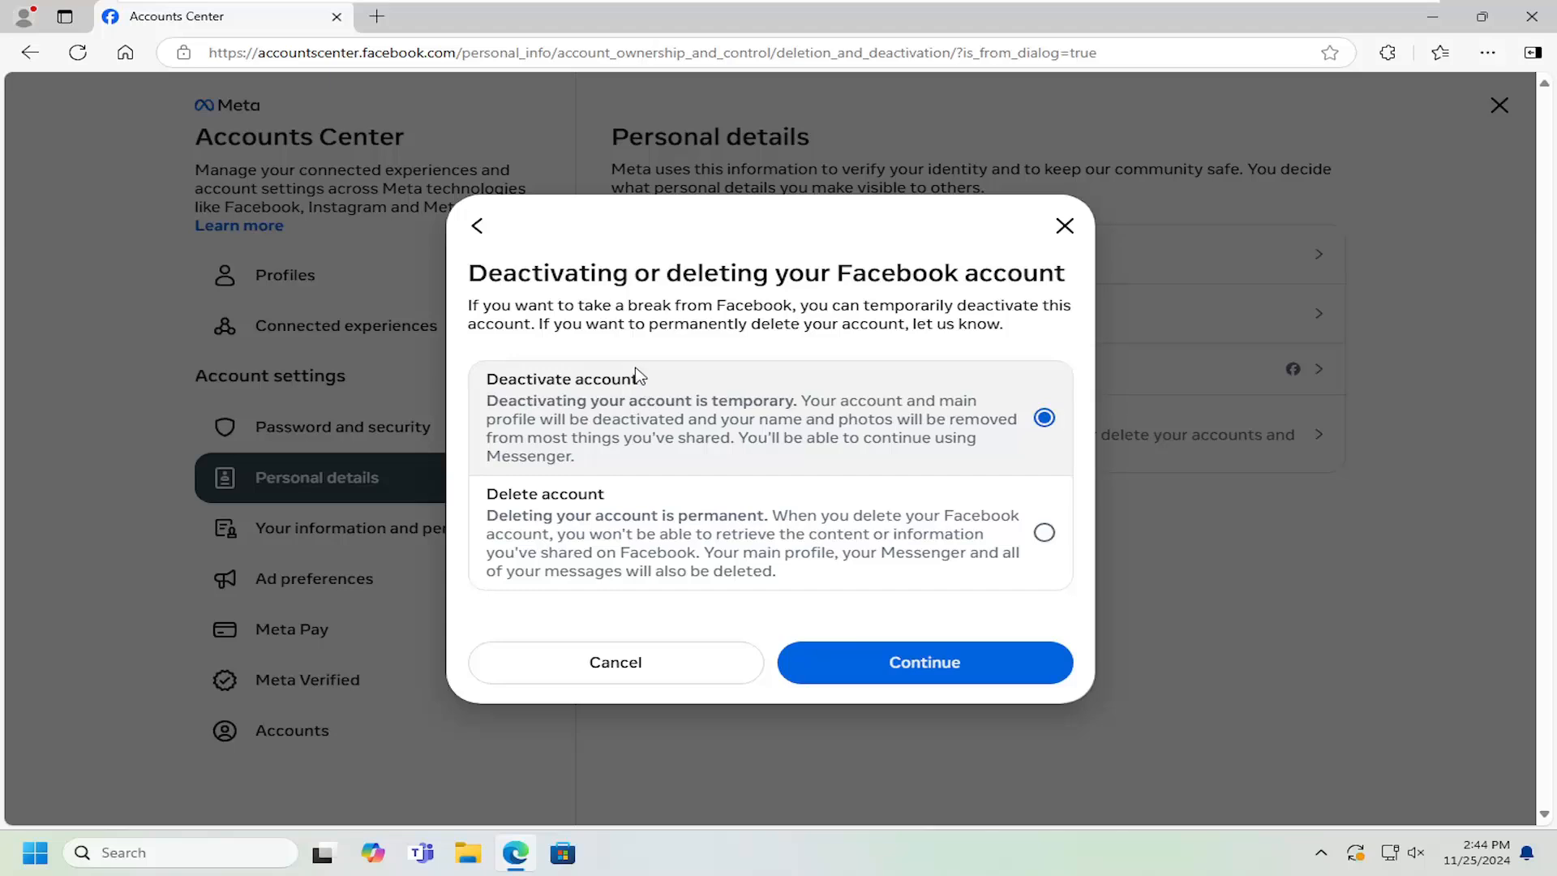
mouse_move(536, 510)
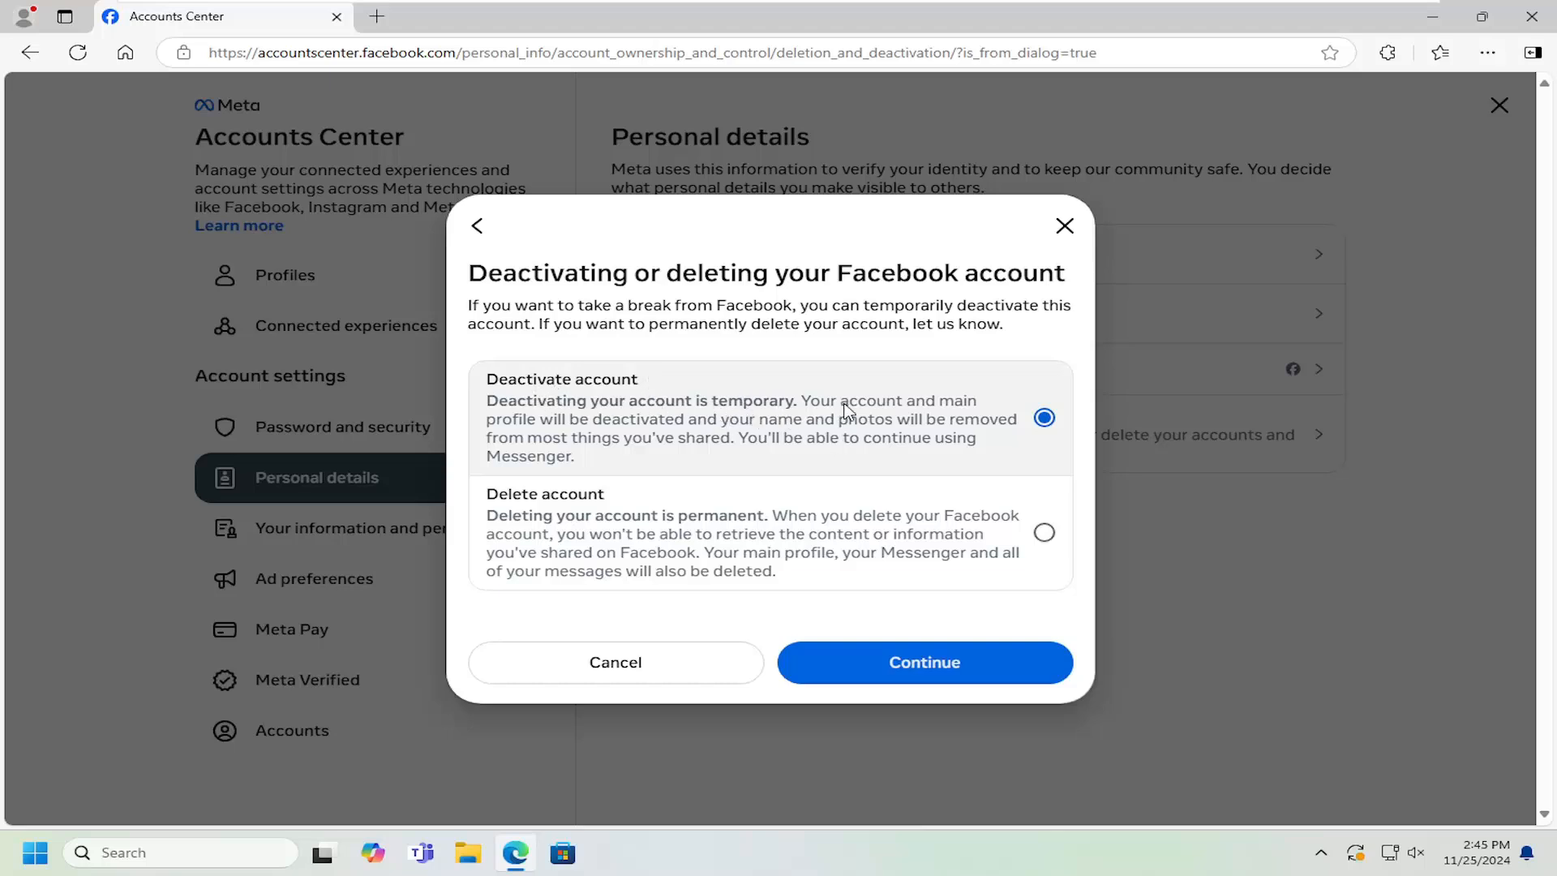
mouse_move(779, 432)
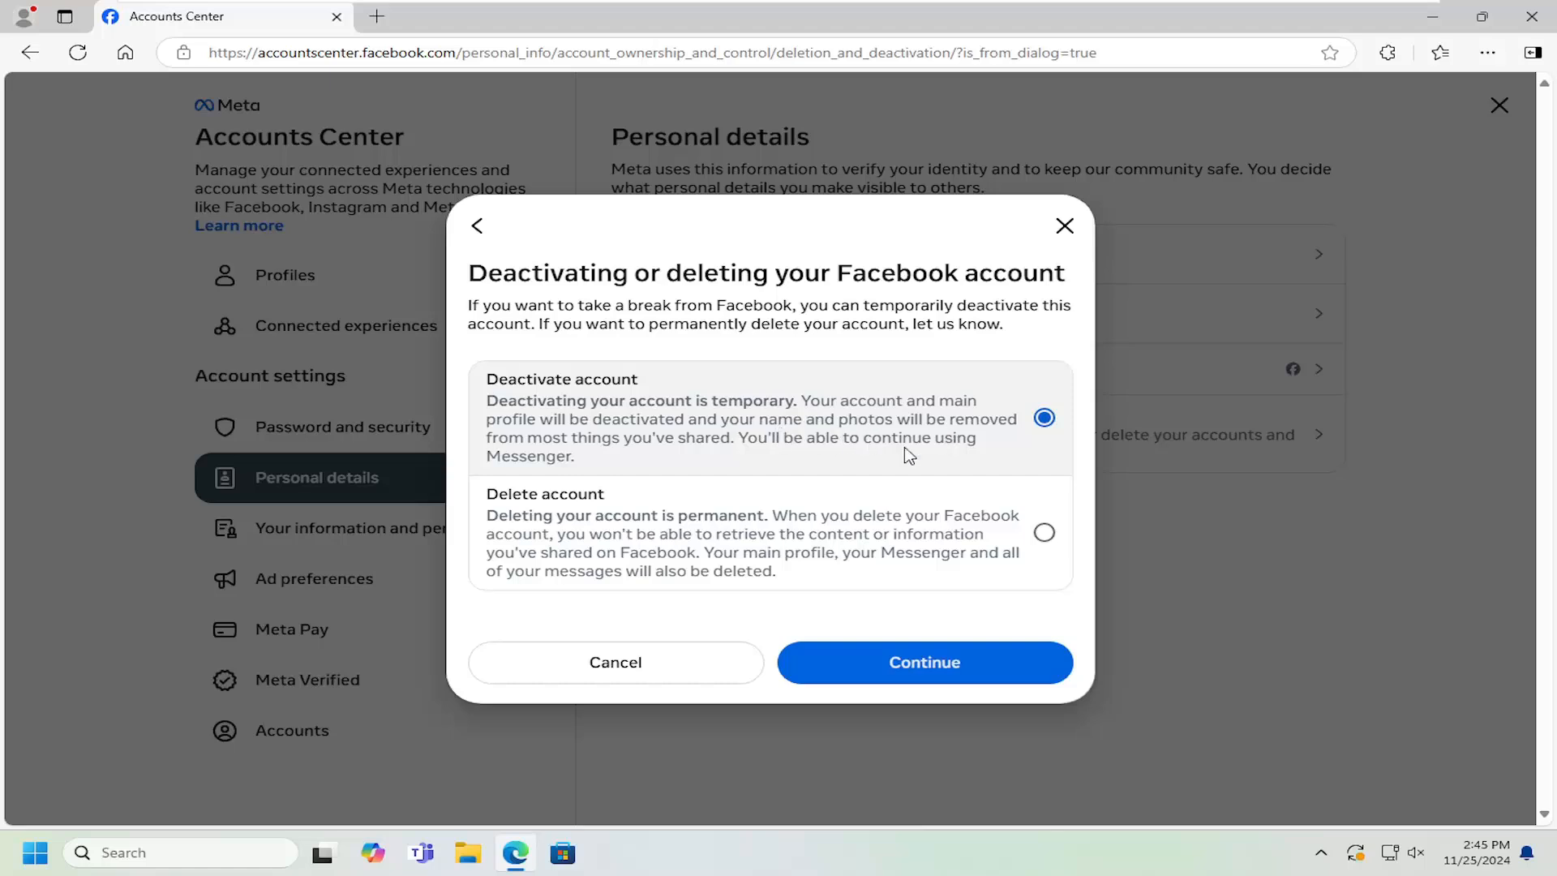
mouse_move(792, 457)
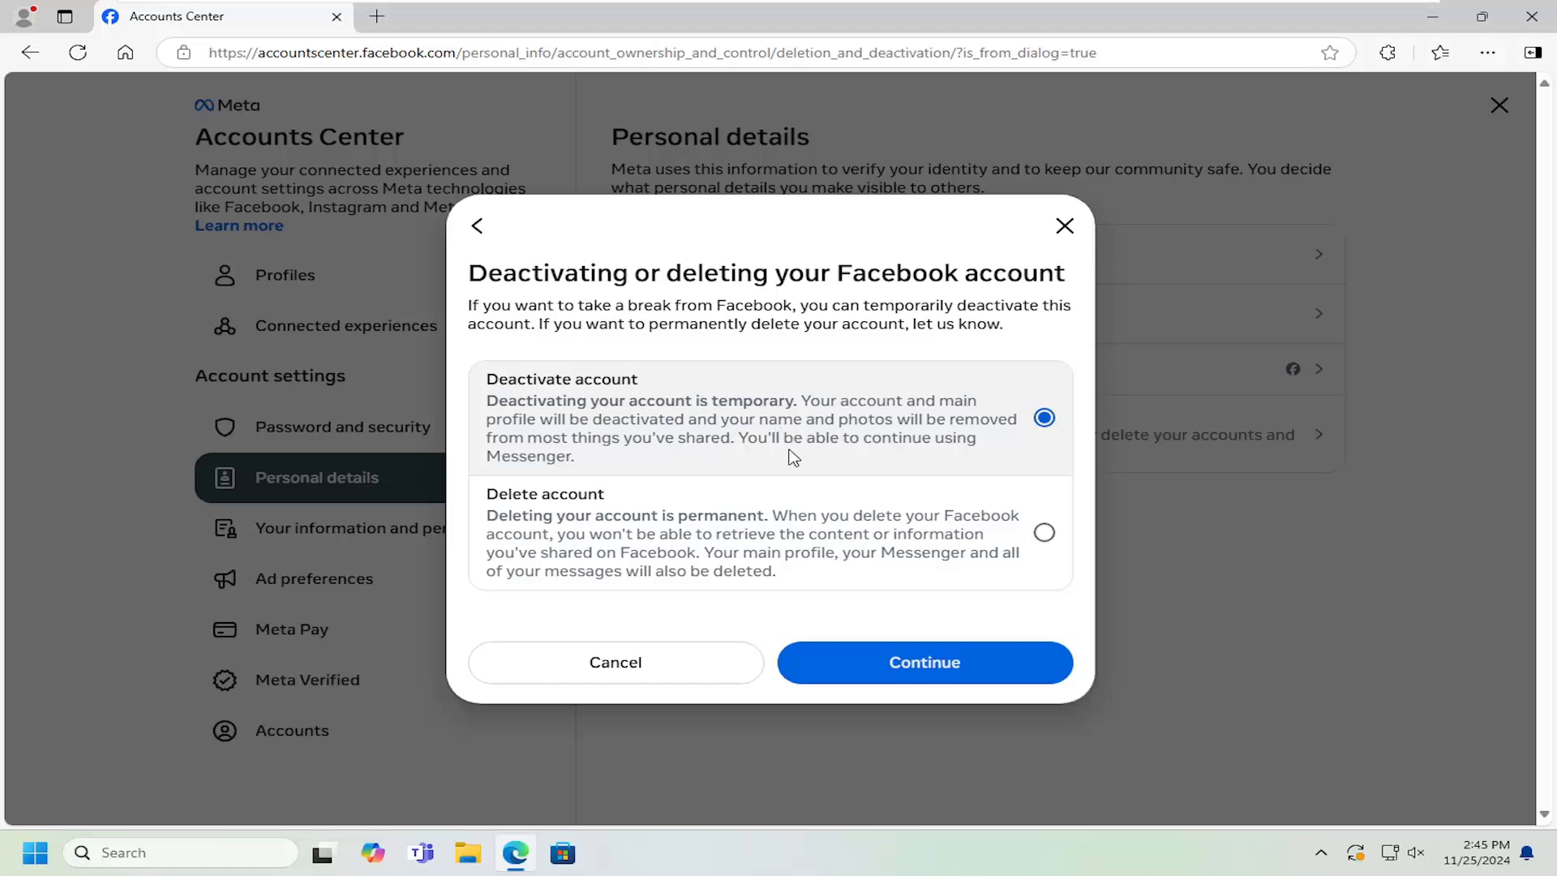
mouse_move(633, 434)
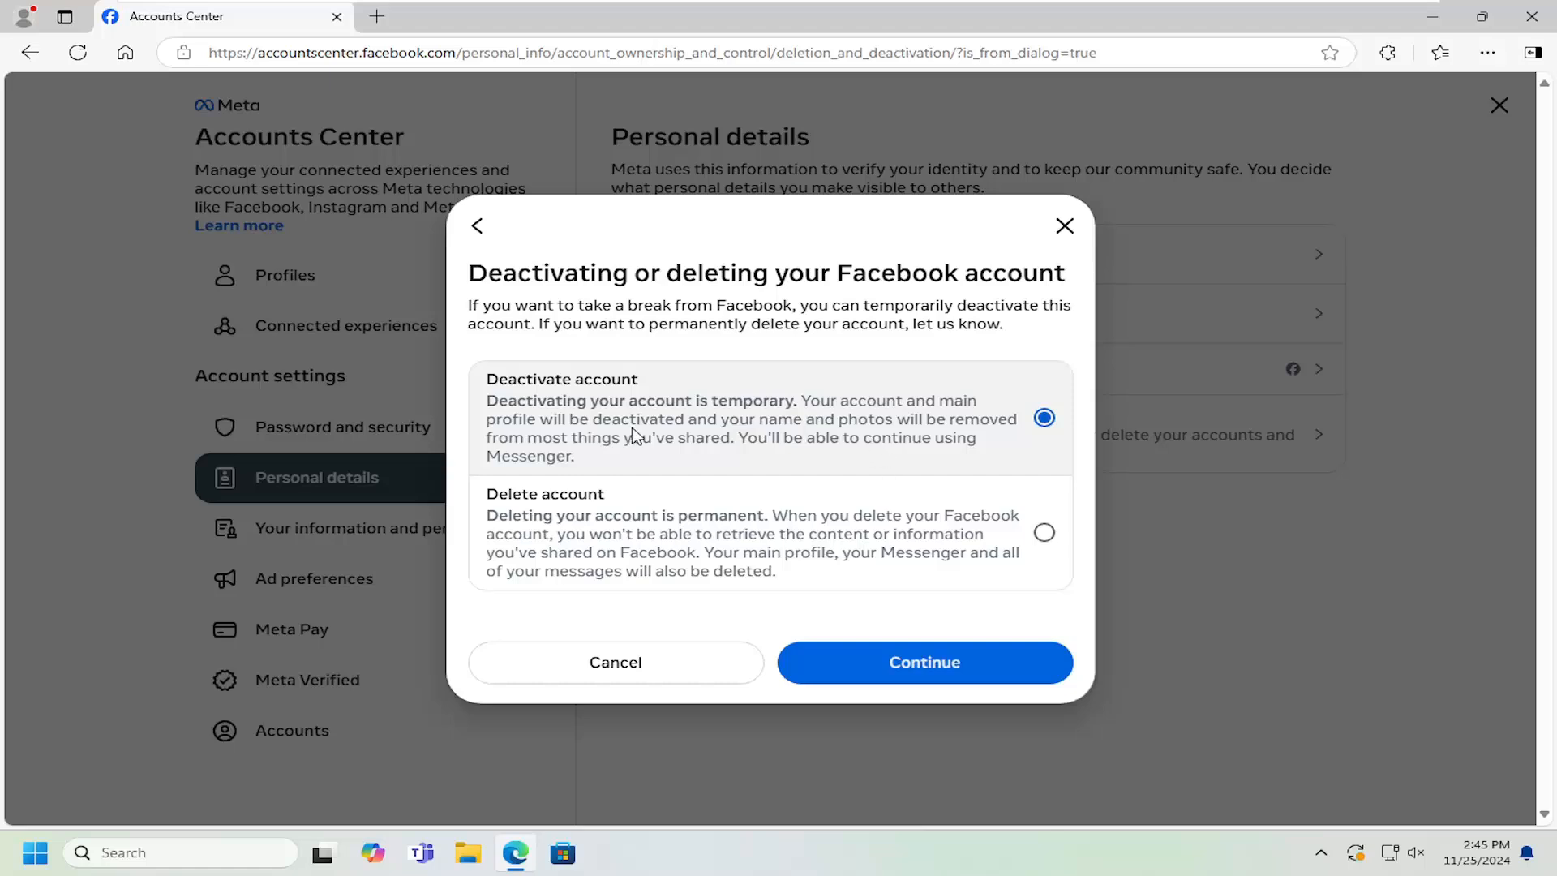
mouse_move(651, 429)
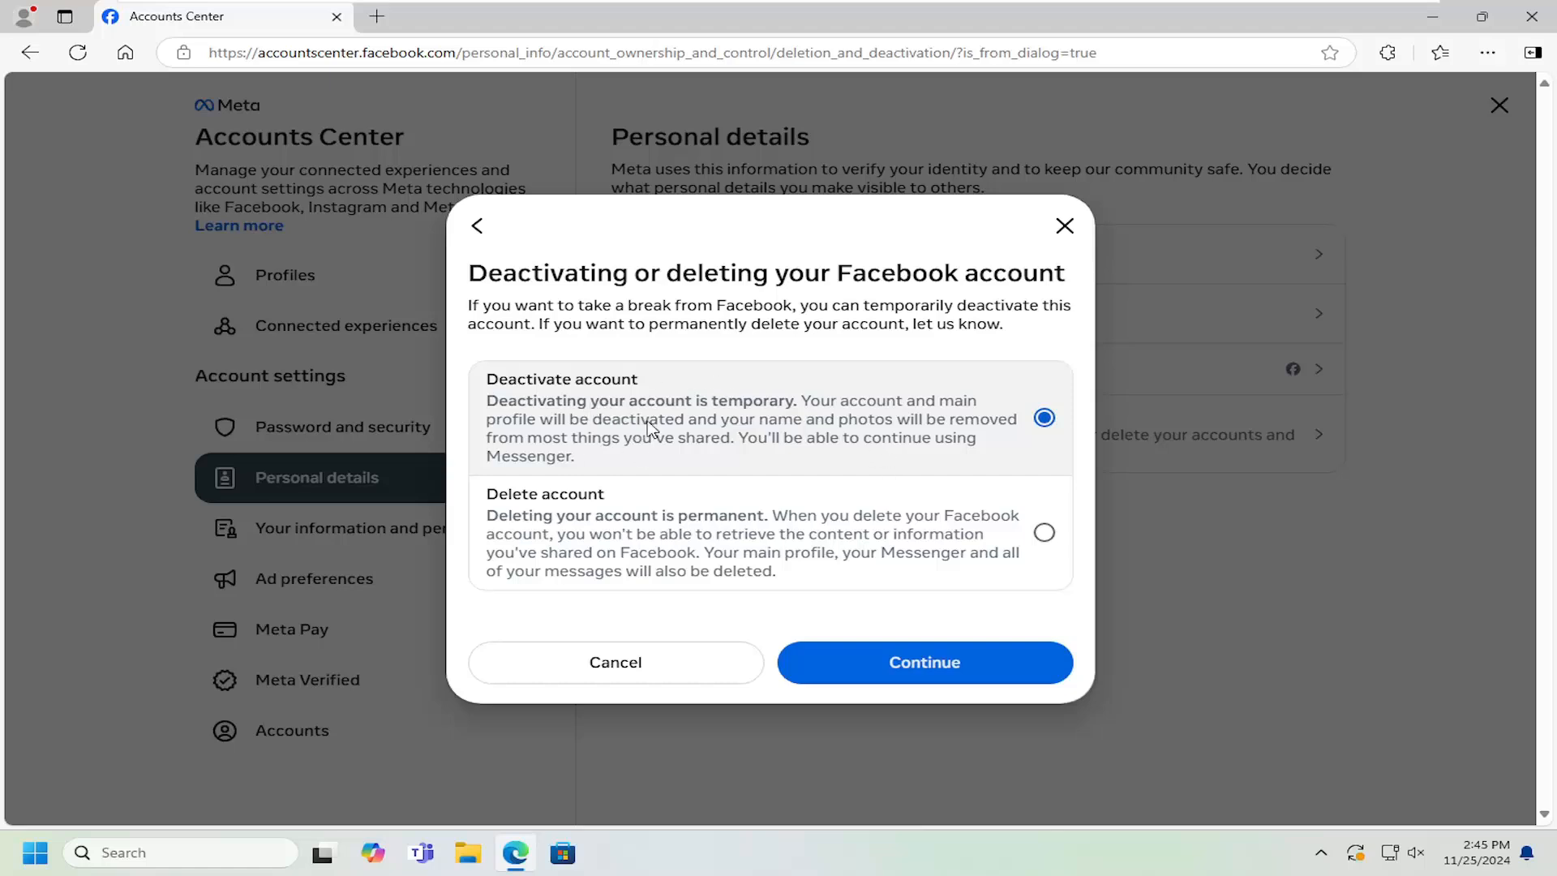
mouse_move(863, 663)
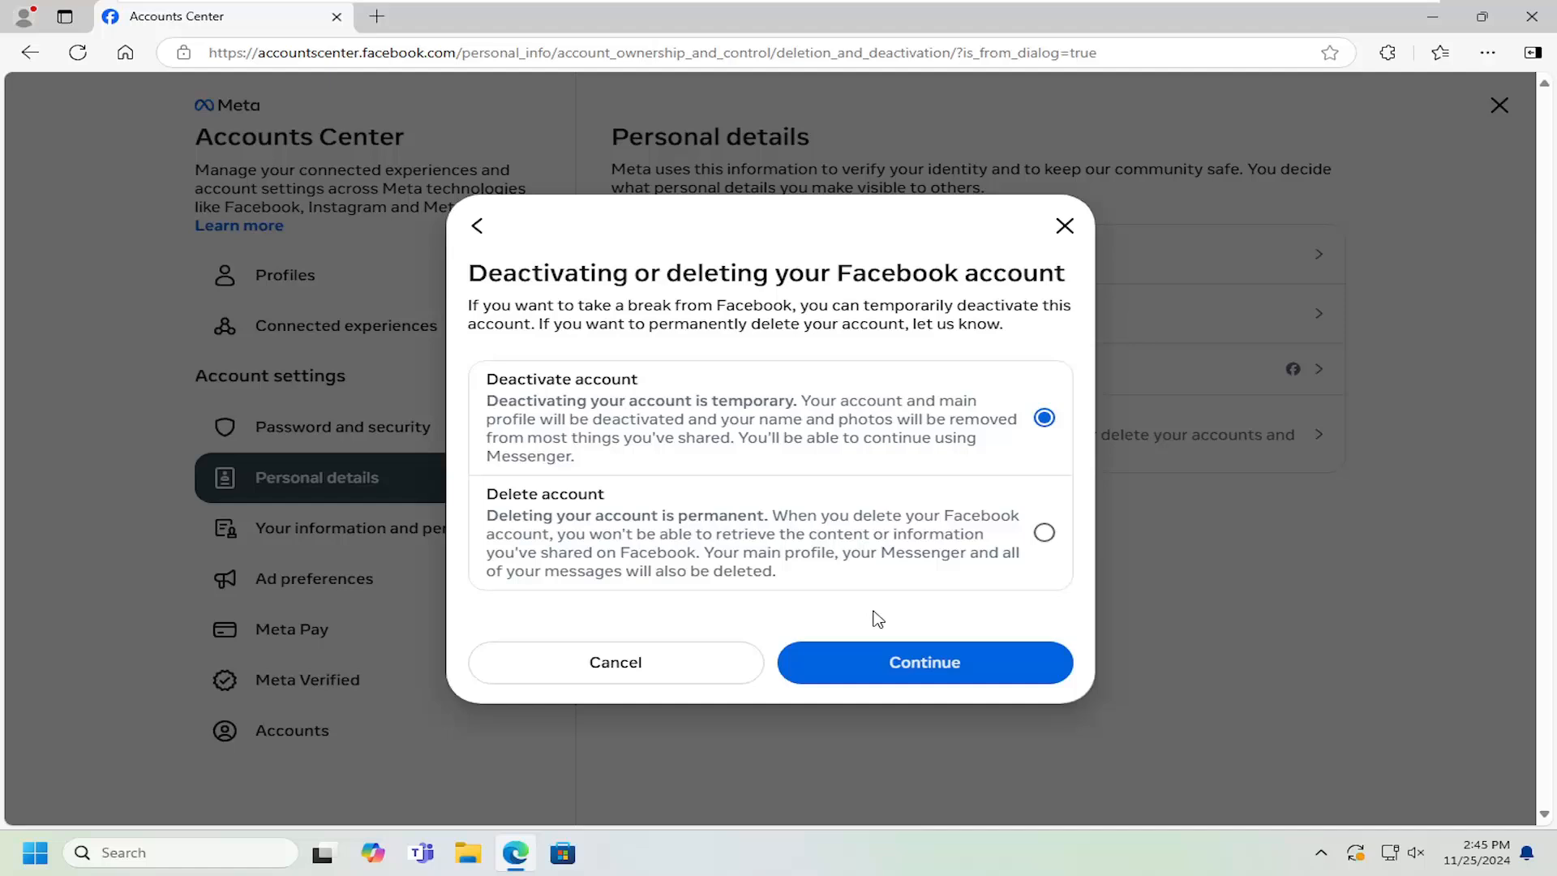
mouse_move(996, 402)
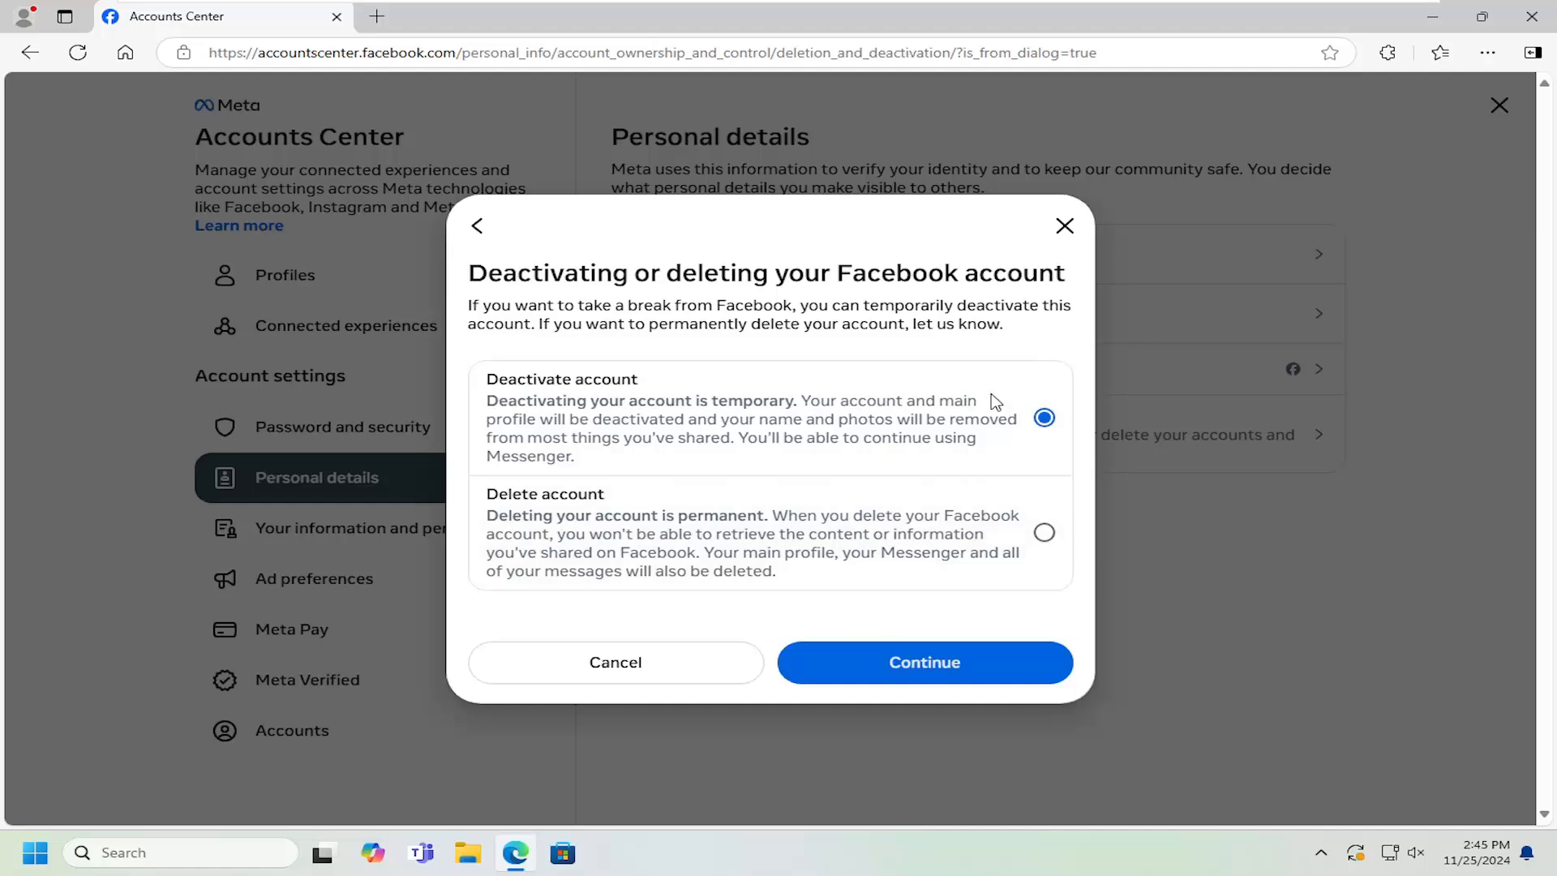